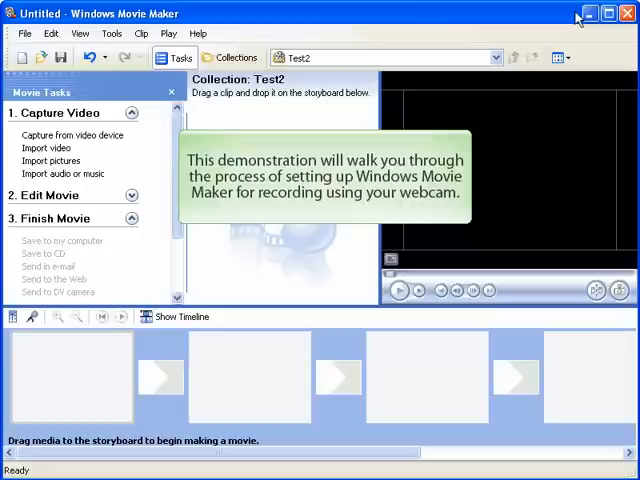
Show the File menu listing the Capture Video command
{"action": "left_click", "coordinate": [24, 33]}
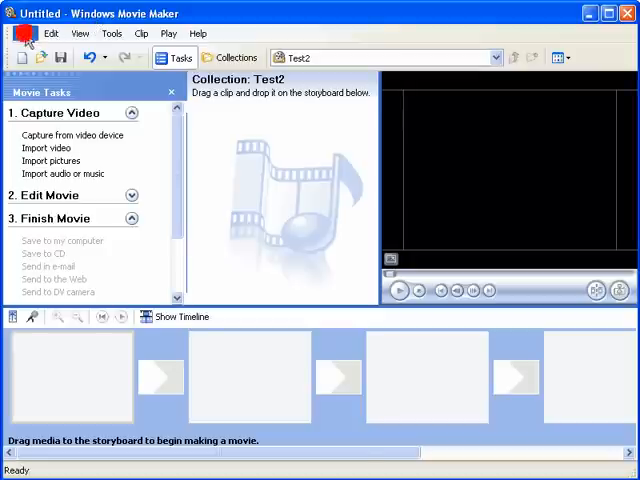
{"action": "left_click", "coordinate": [24, 33]}
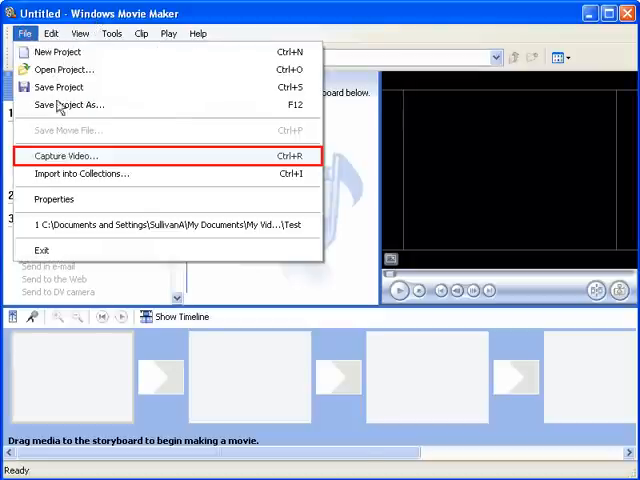
Launch Capture Video and accept Integrated Webcam #2 with IDT Audio and Digital Mic
{"action": "left_click", "coordinate": [67, 155]}
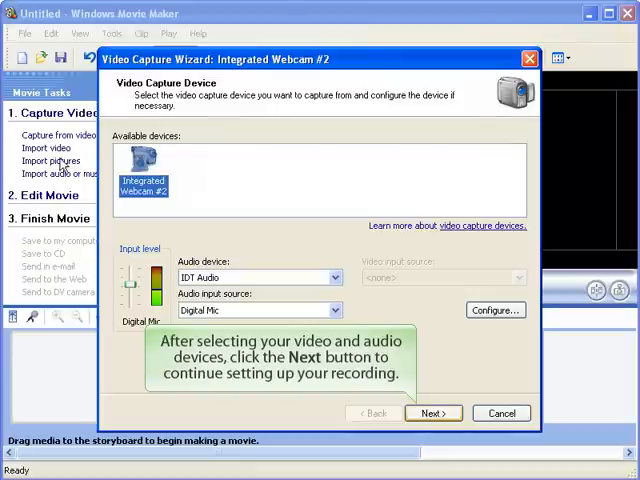
{"action": "mouse_move", "coordinate": [433, 413]}
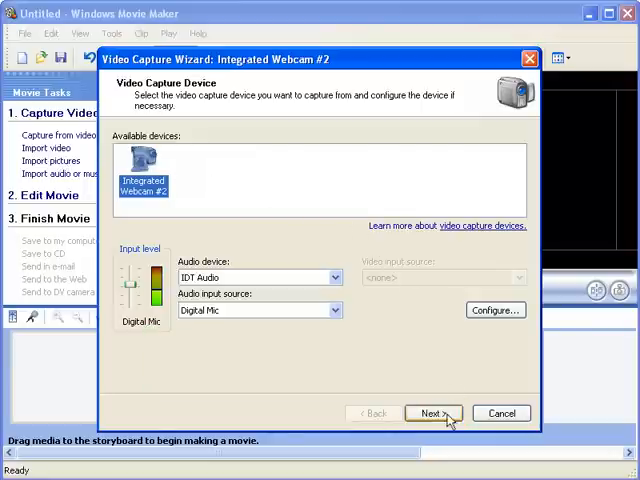
{"action": "left_click", "coordinate": [432, 413]}
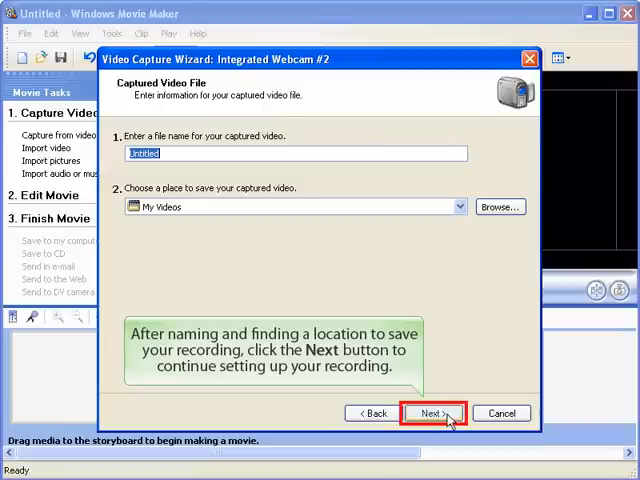
Accept the file name Untitled and the My Videos location in the wizard
{"action": "left_click", "coordinate": [432, 413]}
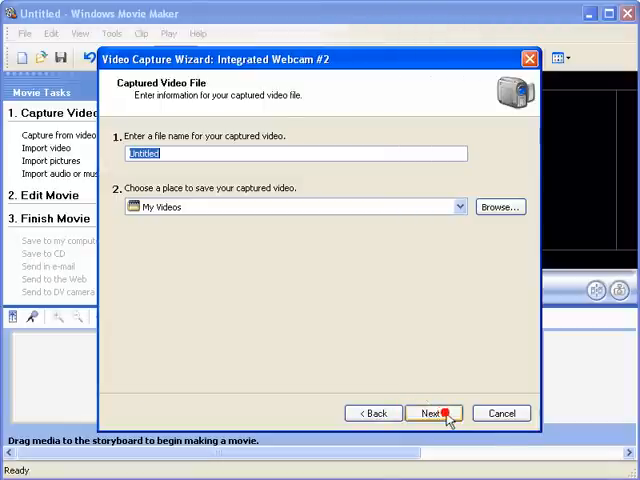
{"action": "left_click", "coordinate": [432, 413]}
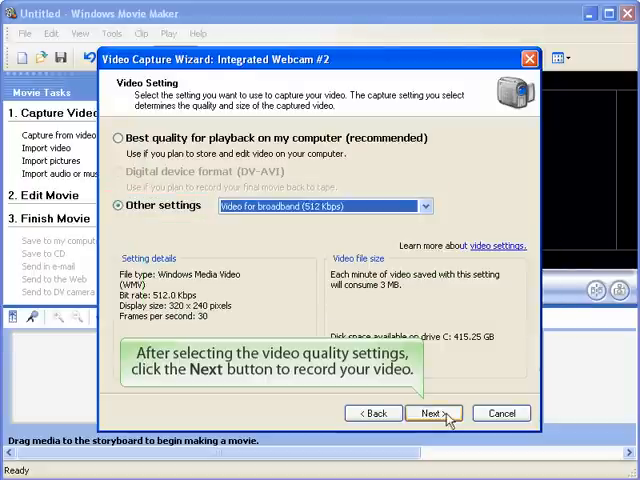
{"action": "mouse_move", "coordinate": [433, 413]}
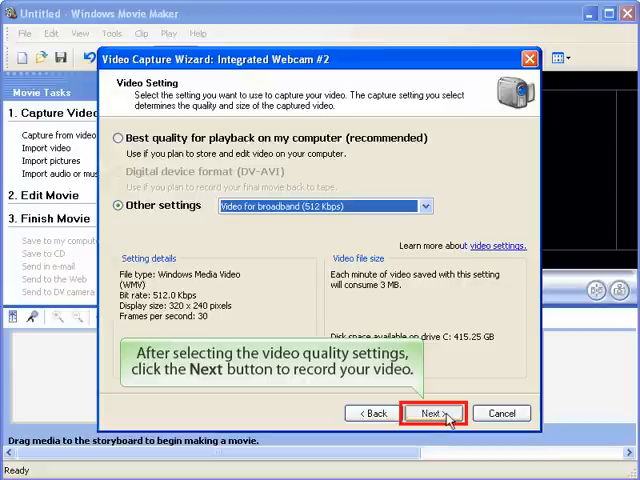
Keep Video for broadband (512 Kbps), record an 8-second webcam clip, and finish
{"action": "left_click", "coordinate": [433, 413]}
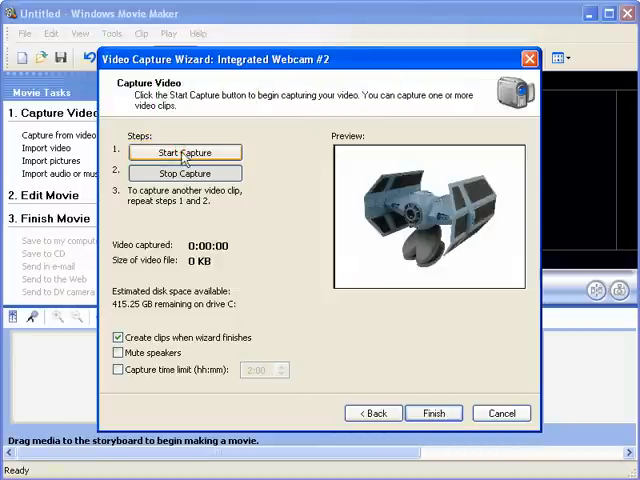
{"action": "left_click", "coordinate": [184, 152]}
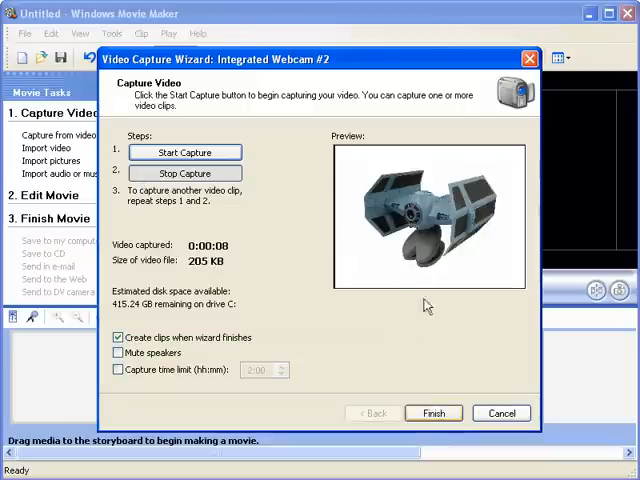
{"action": "left_click", "coordinate": [433, 412]}
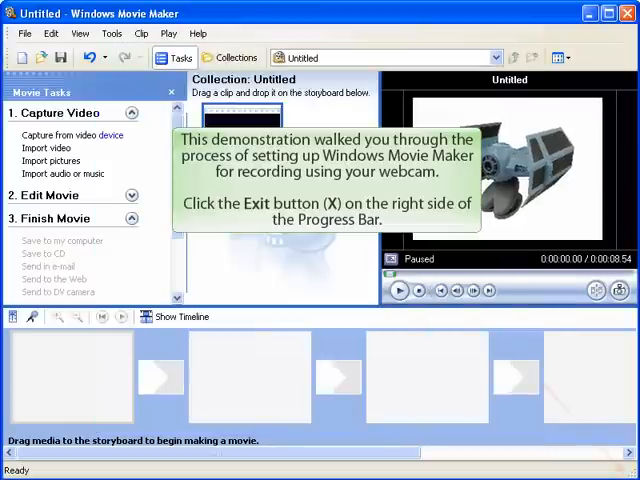